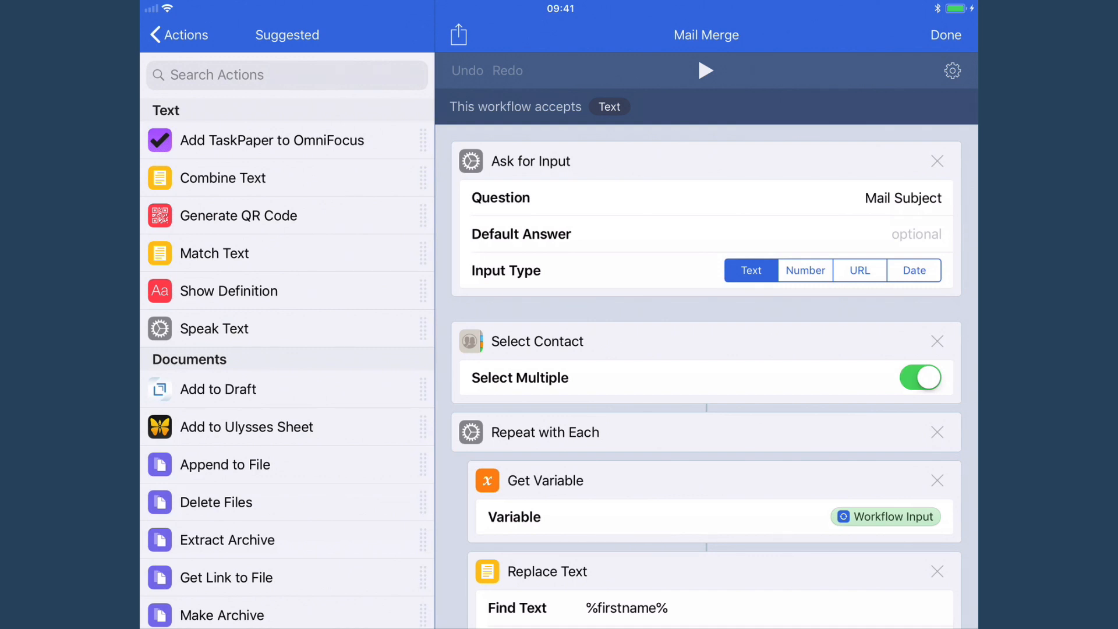
Review the Mail Merge workflow's Replace Text actions mapping %firstname% and %lastname% to contact details
scroll(down, 3)
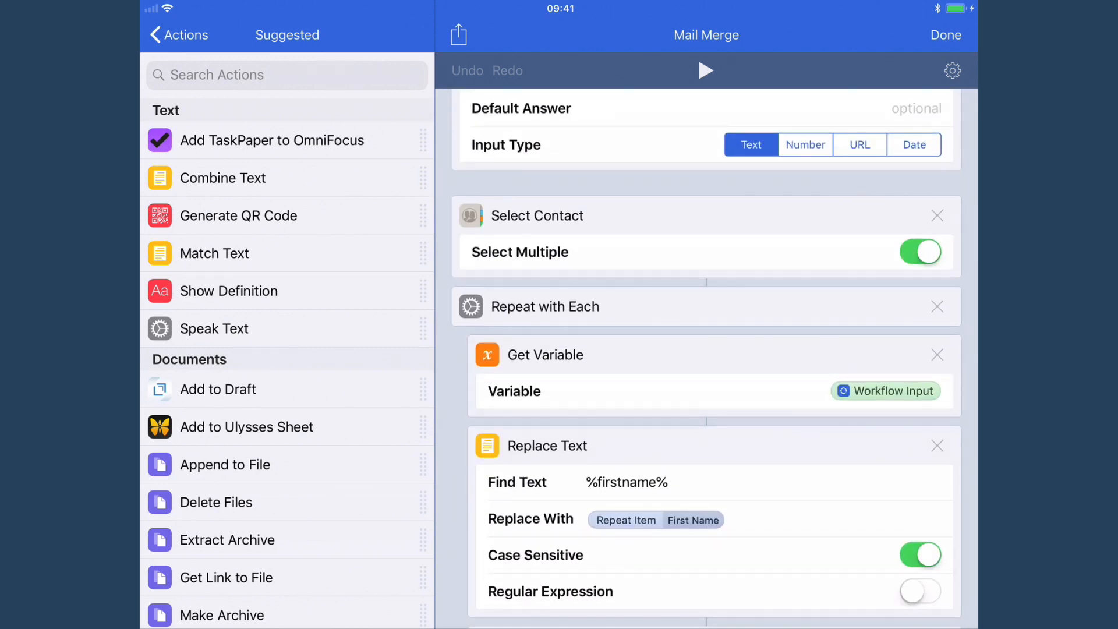
scroll(down, 3)
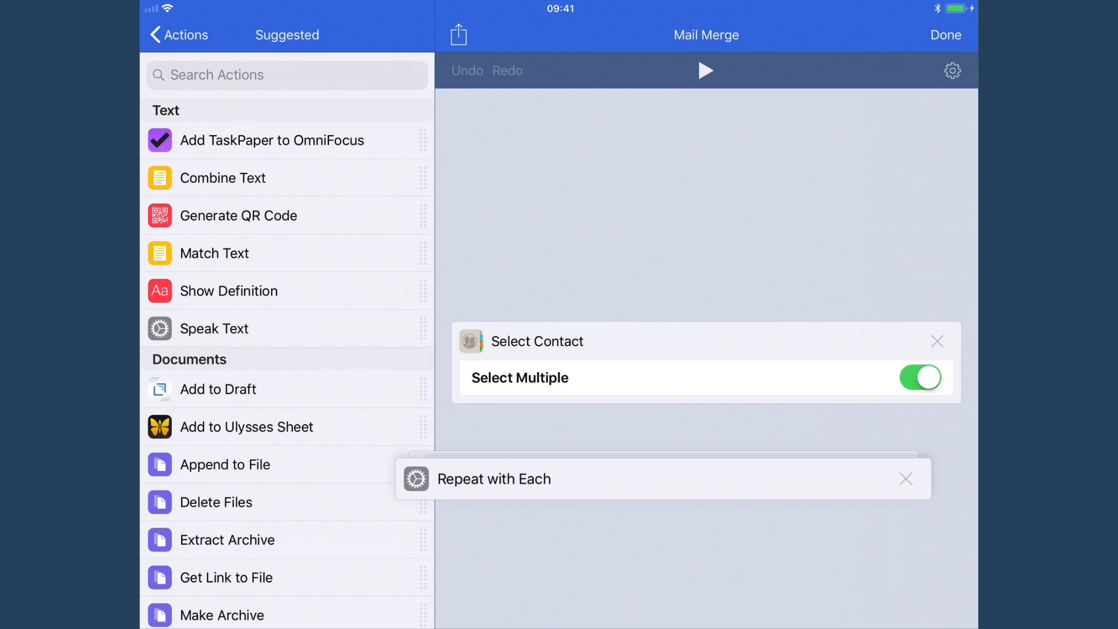
scroll(up, 3)
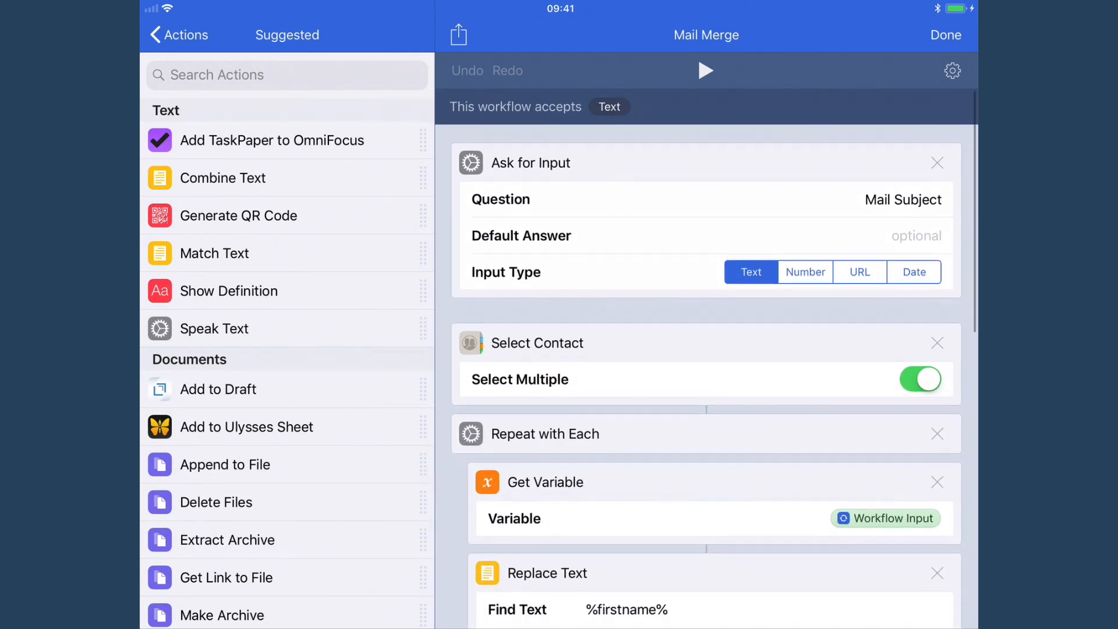
scroll(down, 3)
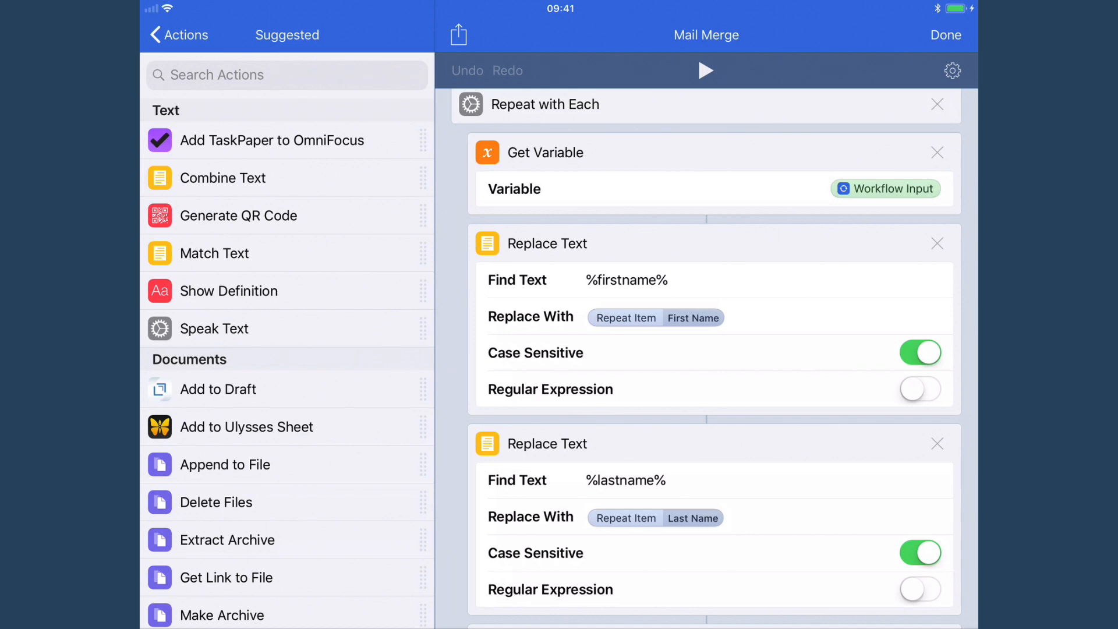
scroll(down, 3)
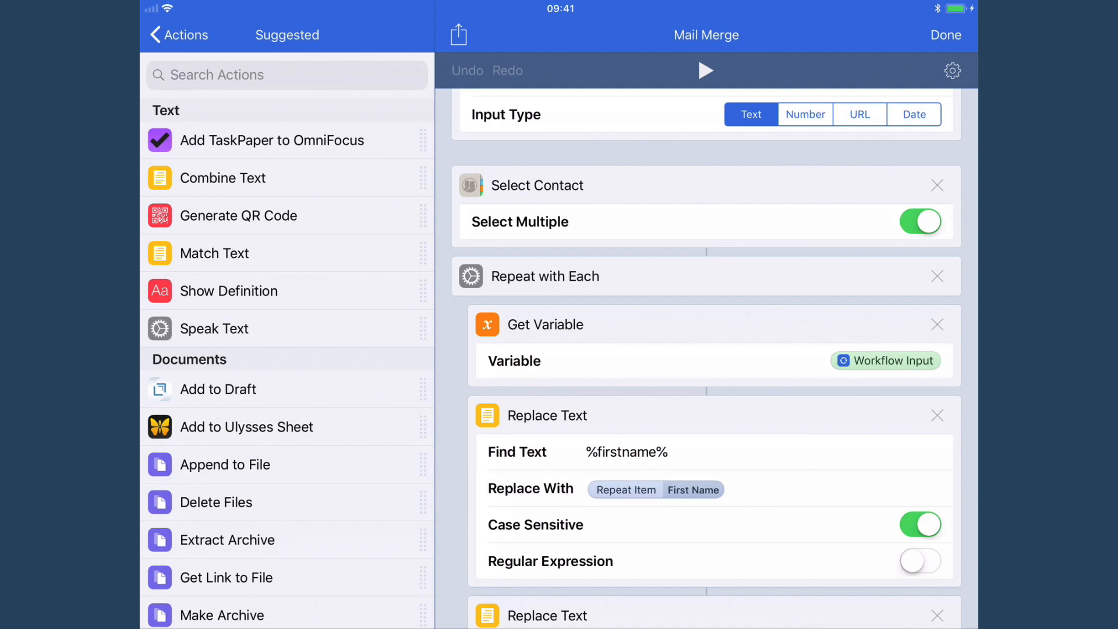
scroll(up, 3)
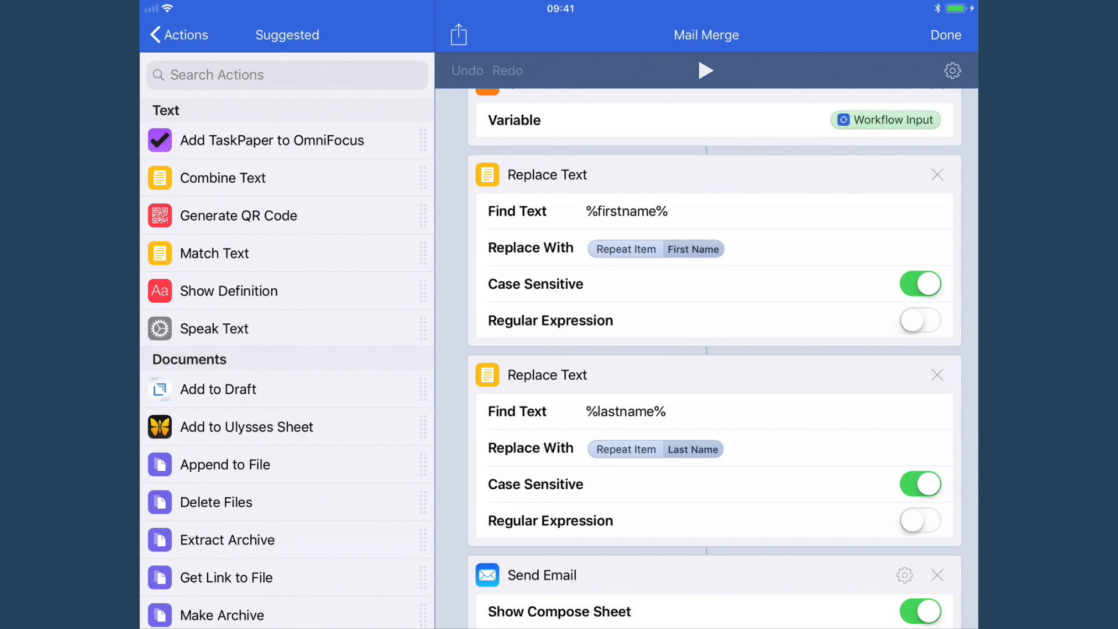
click(695, 248)
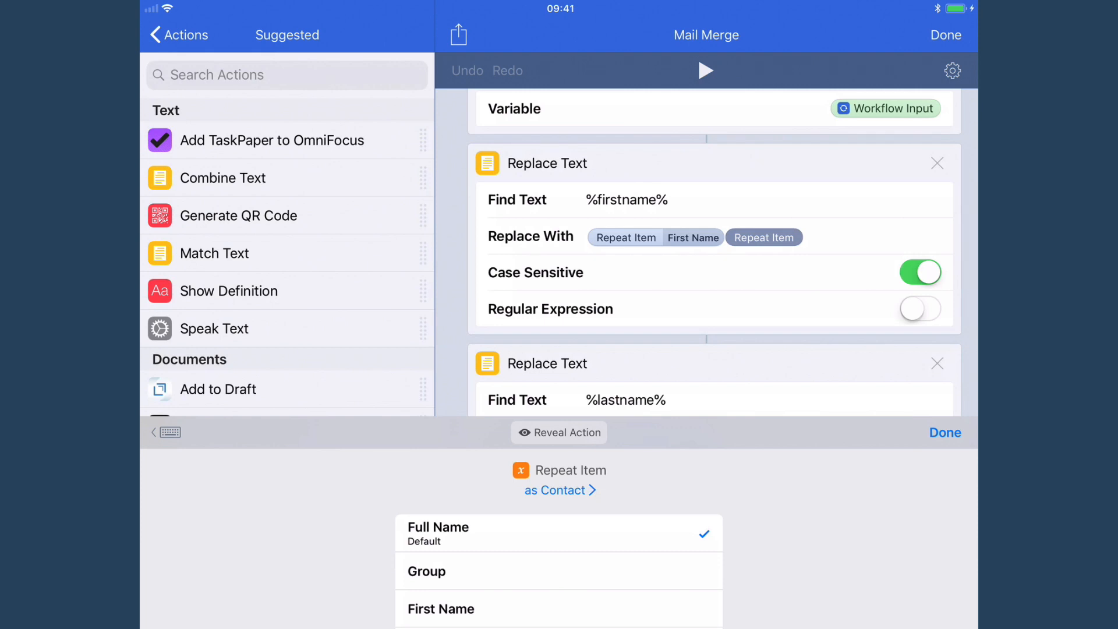
scroll(down, 3)
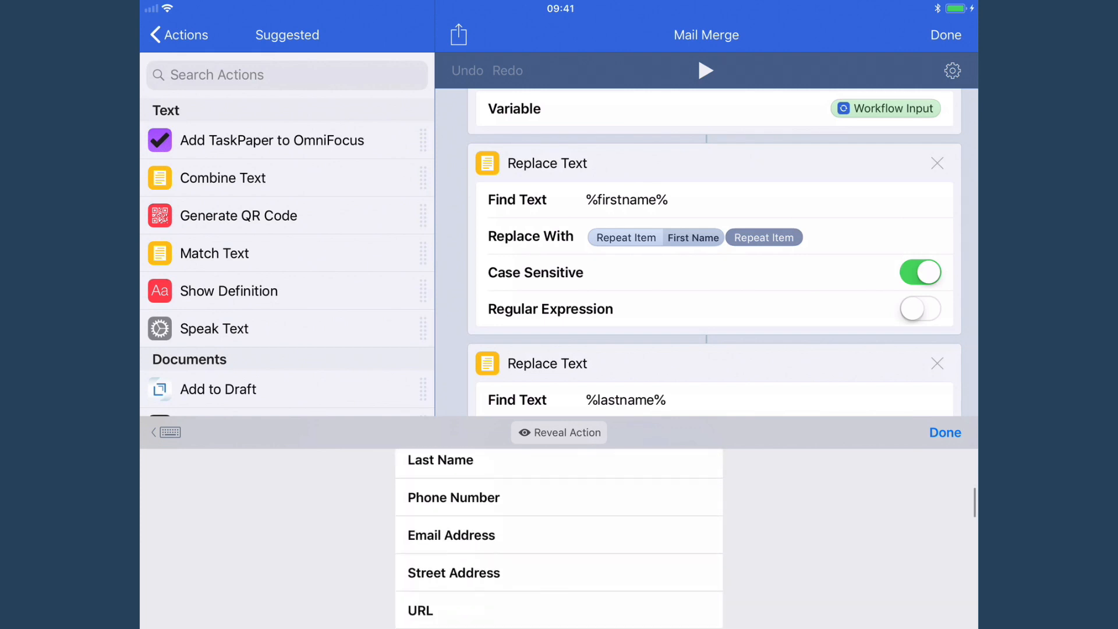
scroll(down, 3)
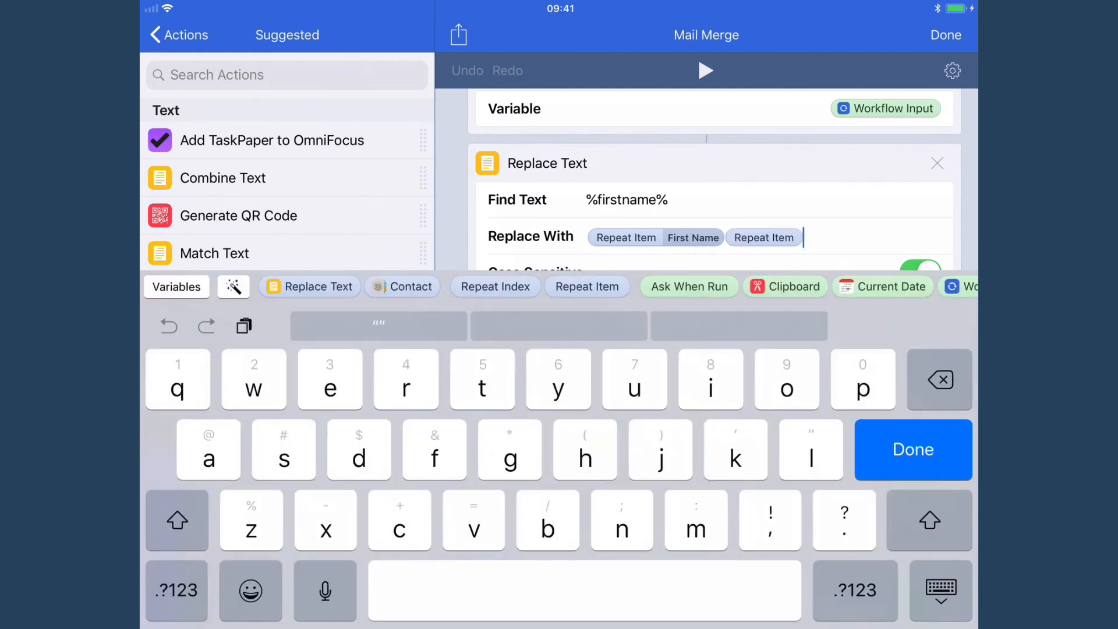
click(913, 450)
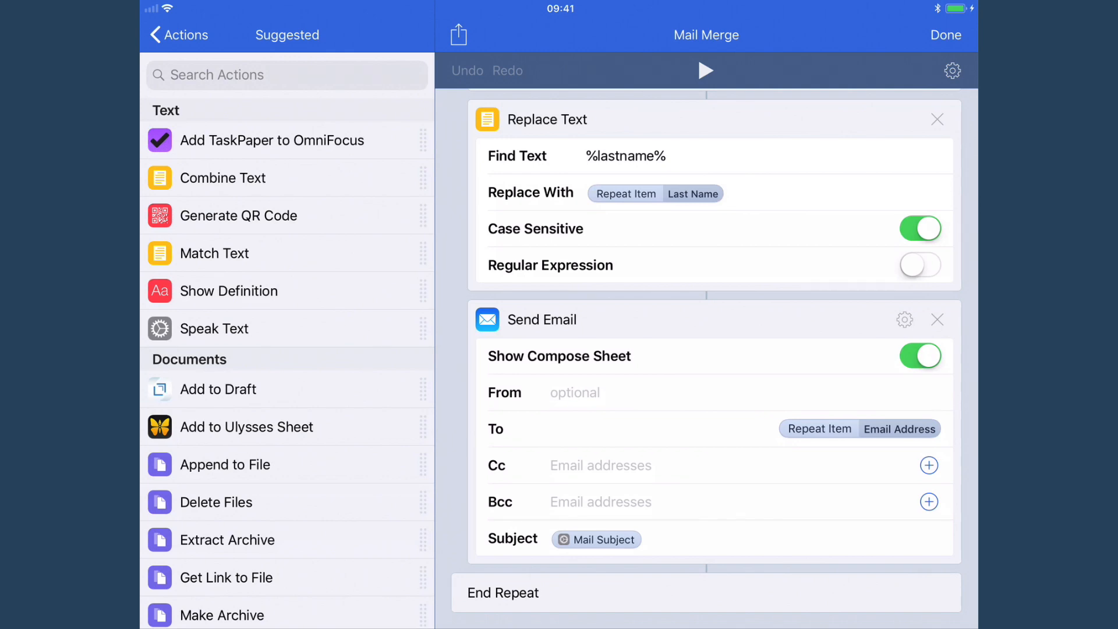
Finish the Drafts holiday letter with the closing question 'my postcard? 😉'
scroll(up, 3)
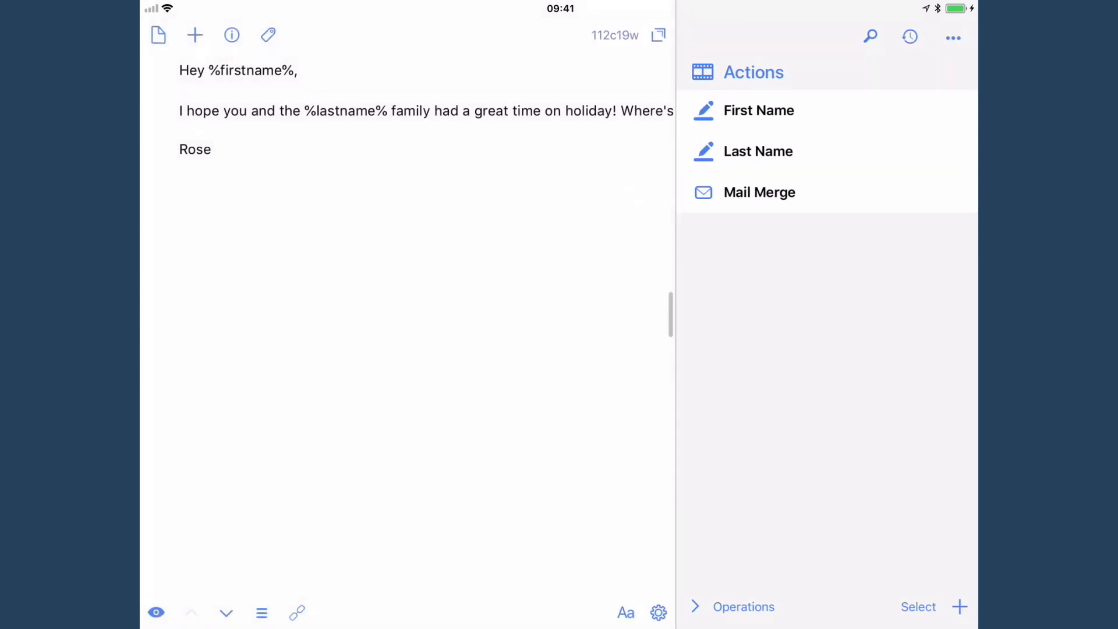
text(my postcard? 😉)
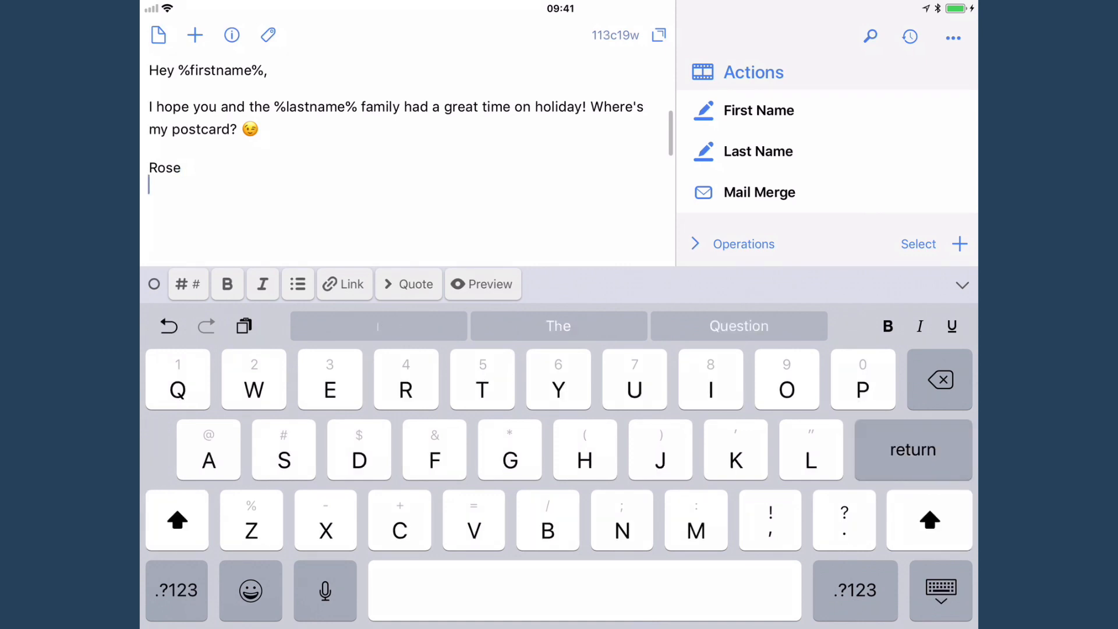
click(758, 109)
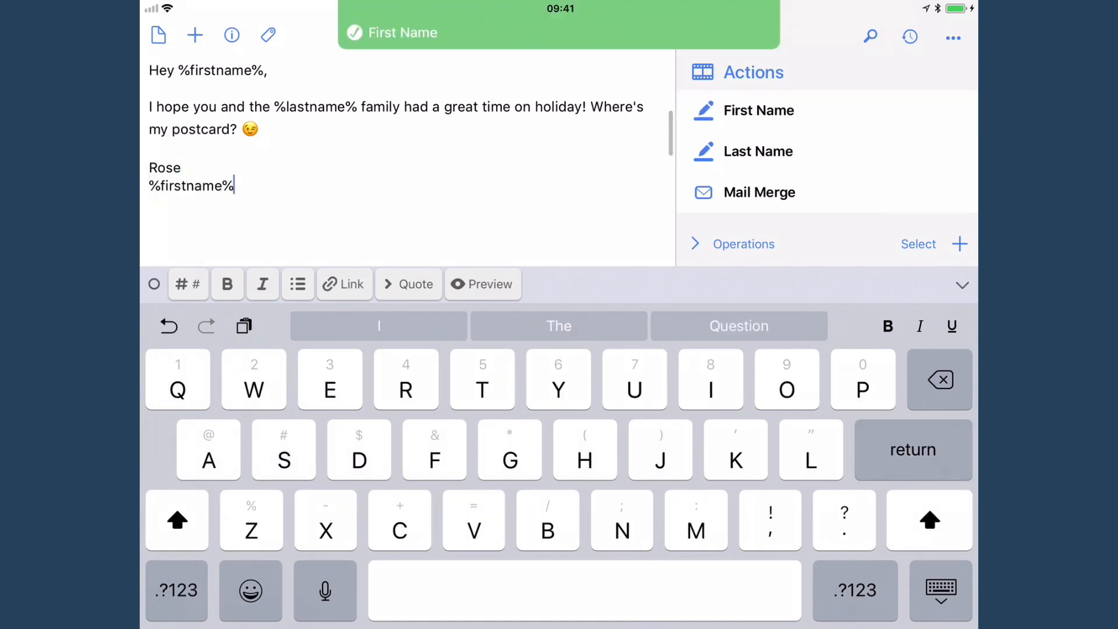
click(761, 150)
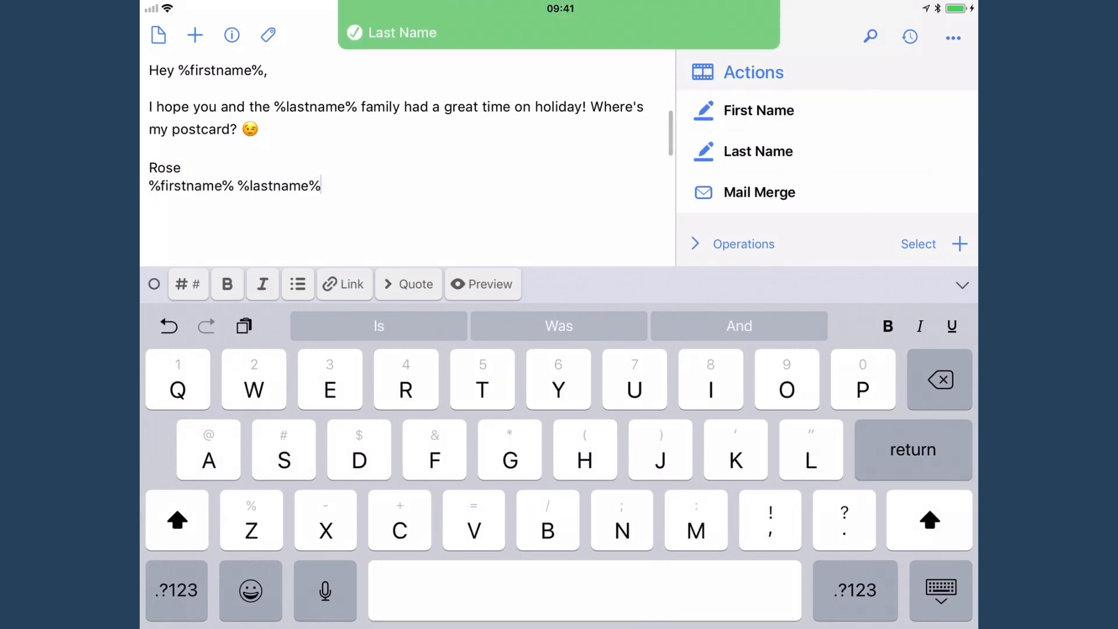
click(939, 378)
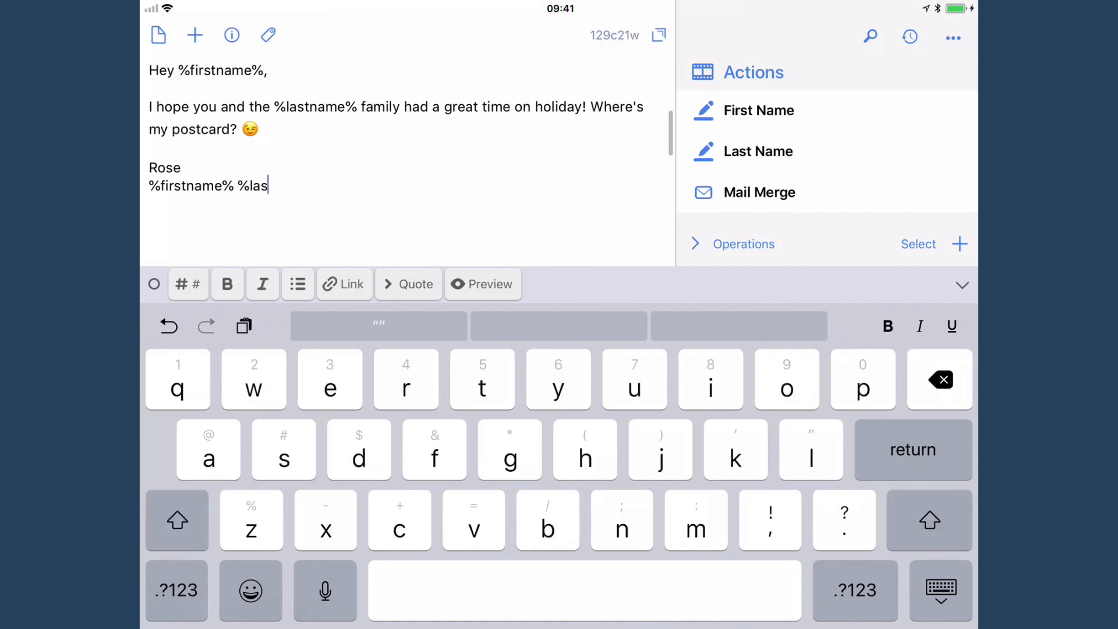
click(940, 380)
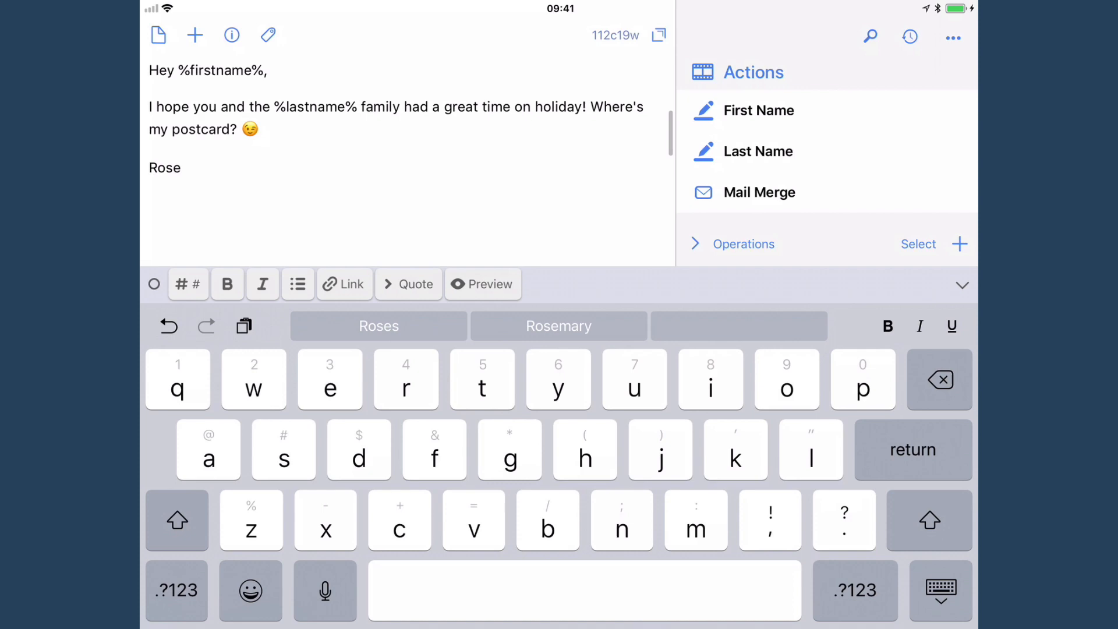
click(762, 192)
text(Holiday postcard)
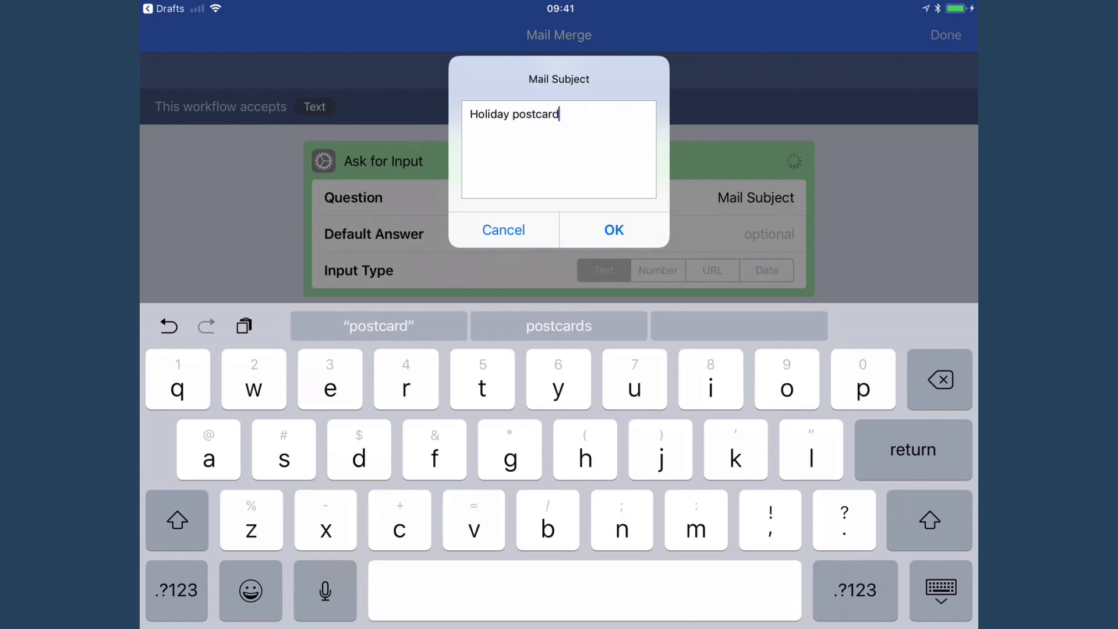
Confirm the 'Holiday postcard' subject and Rosemary as recipient so the filled email opens
click(613, 230)
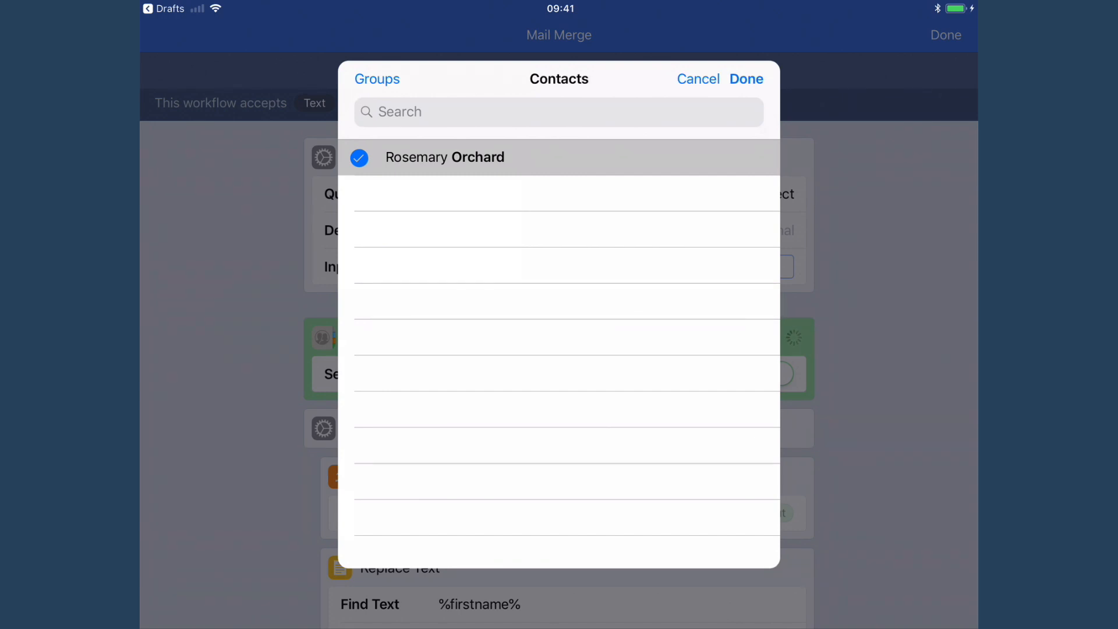
click(745, 78)
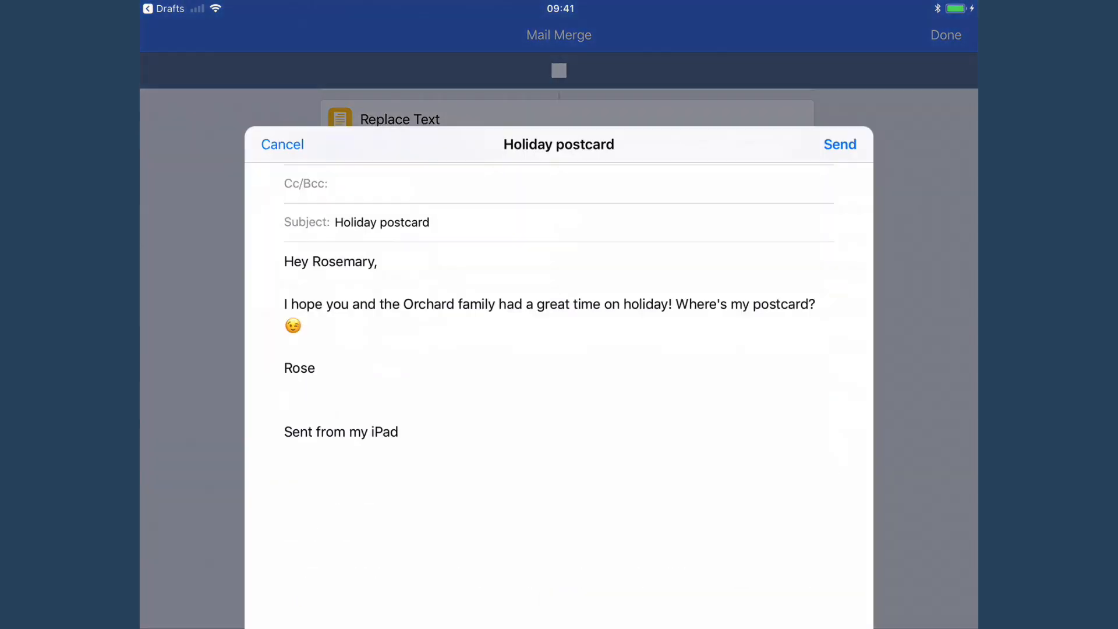